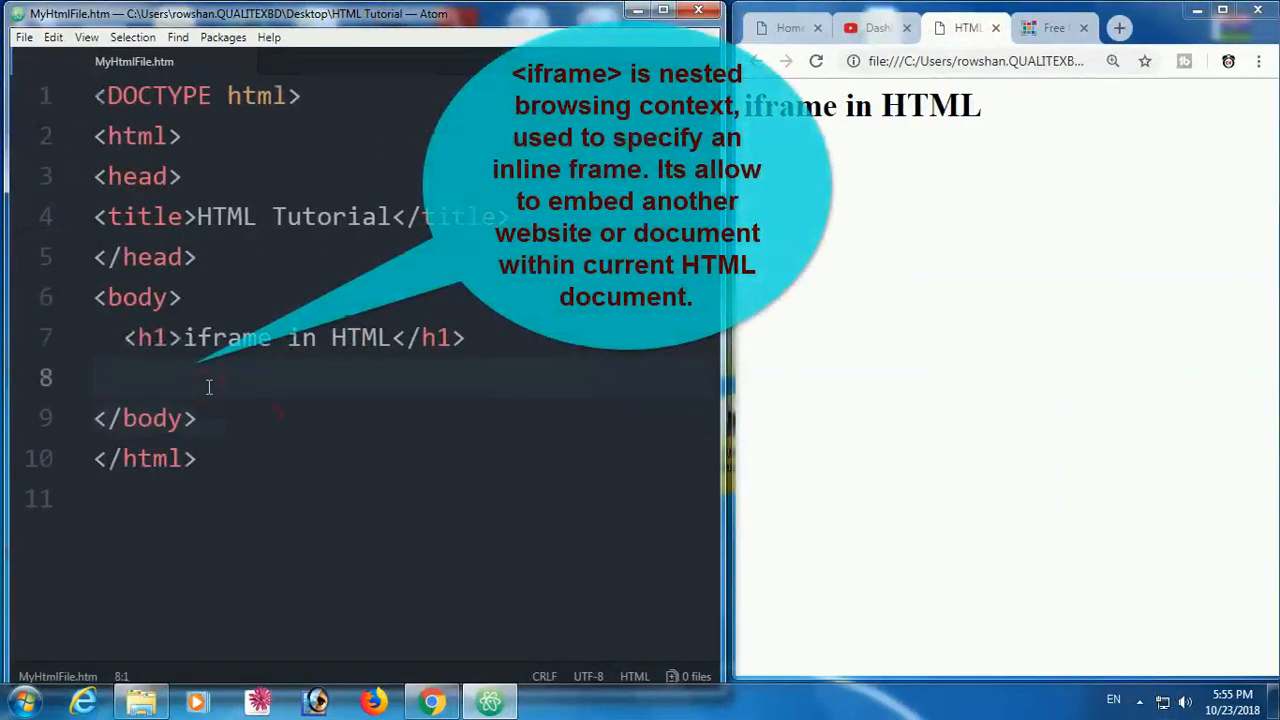
Add an iframe with empty src, width 700px and height 500px on line 8
{"action": "type", "text": "<"}
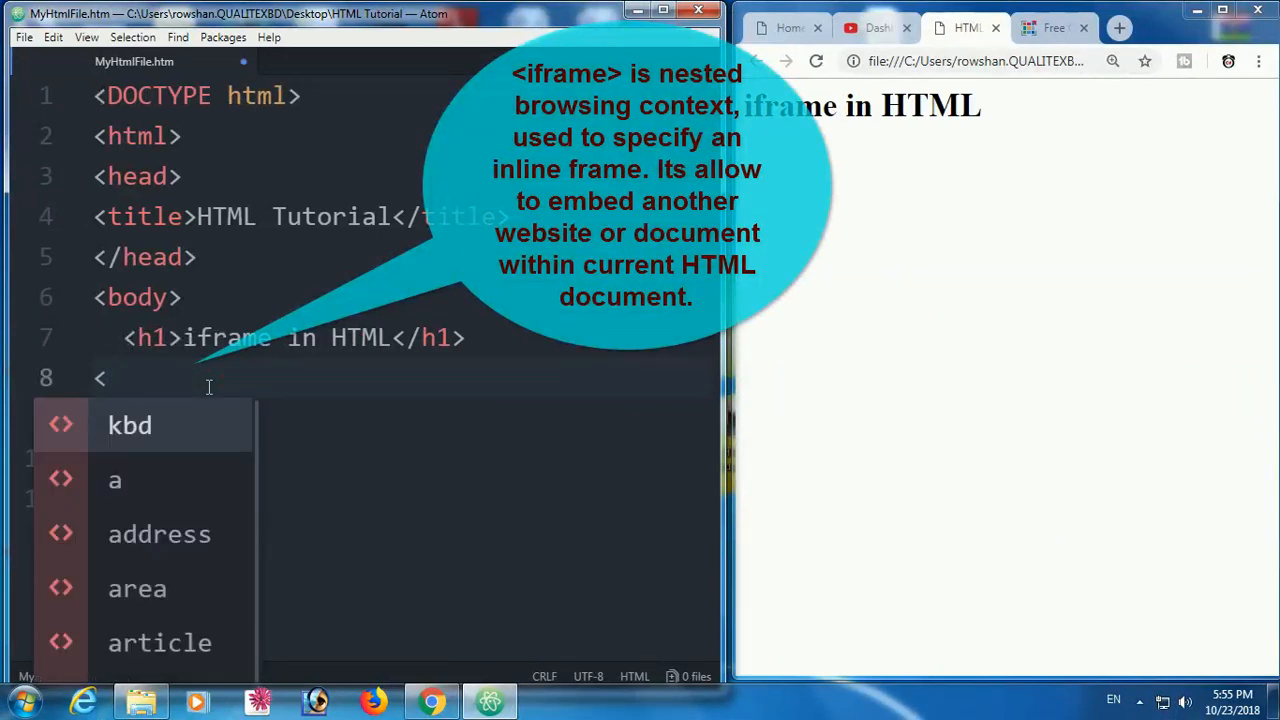
{"action": "type", "text": "iframe"}
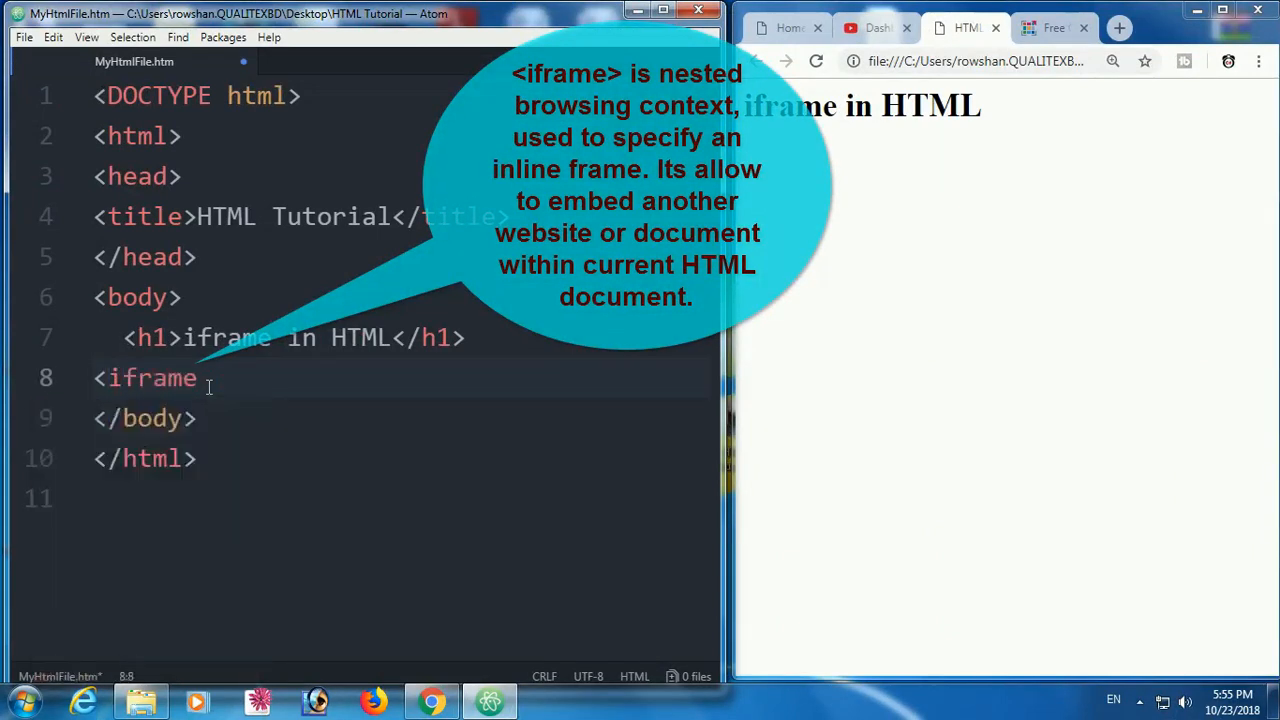
{"action": "type", "text": "src=\"\""}
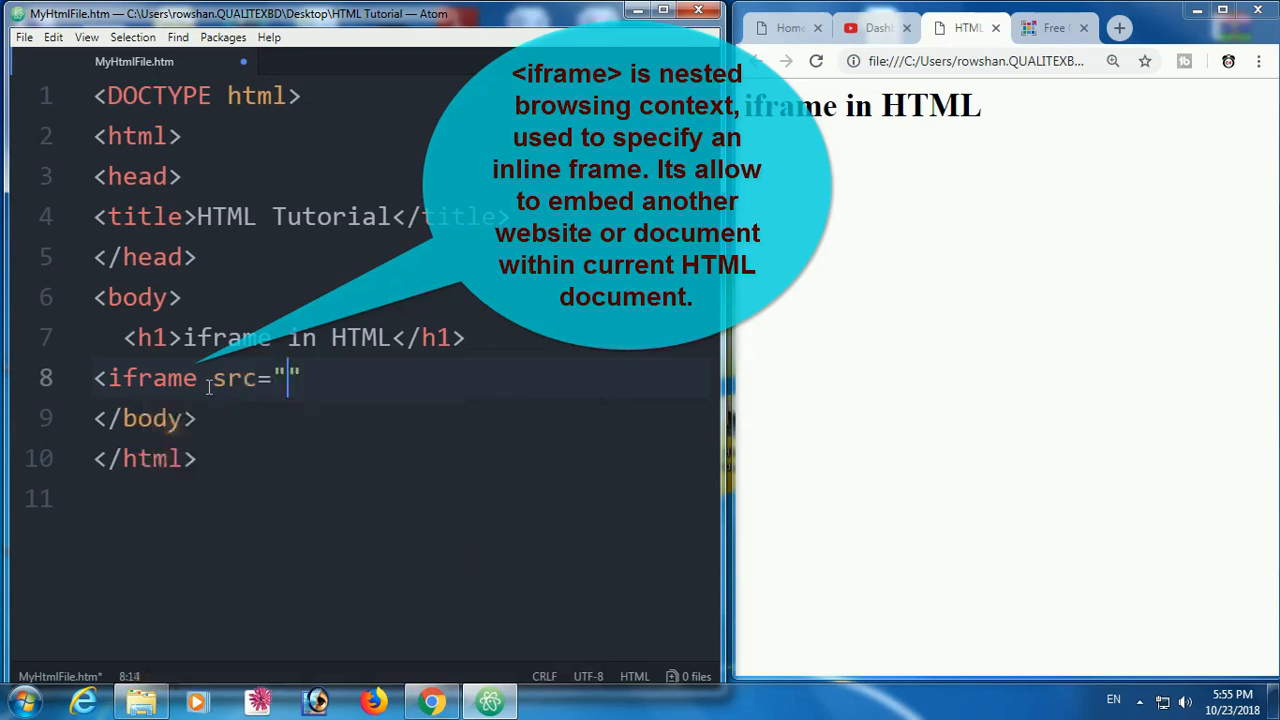
{"action": "key", "text": "space"}
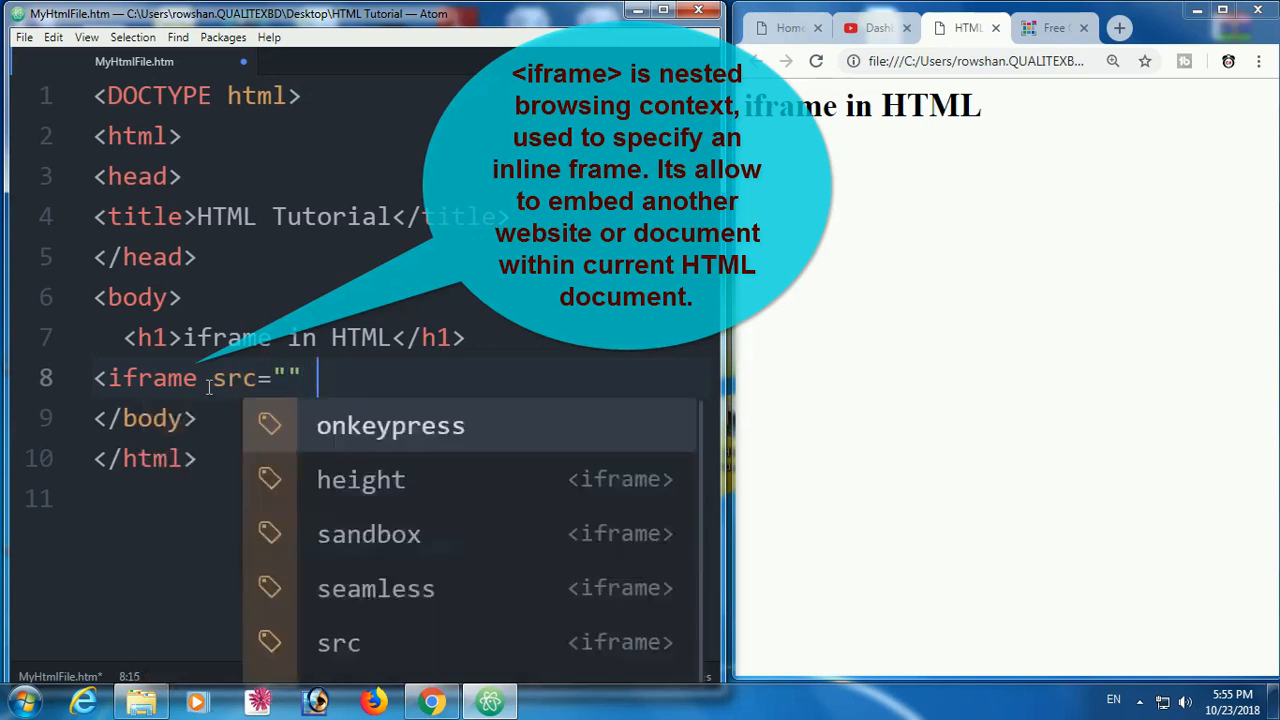
{"action": "type", "text": "width=\"\""}
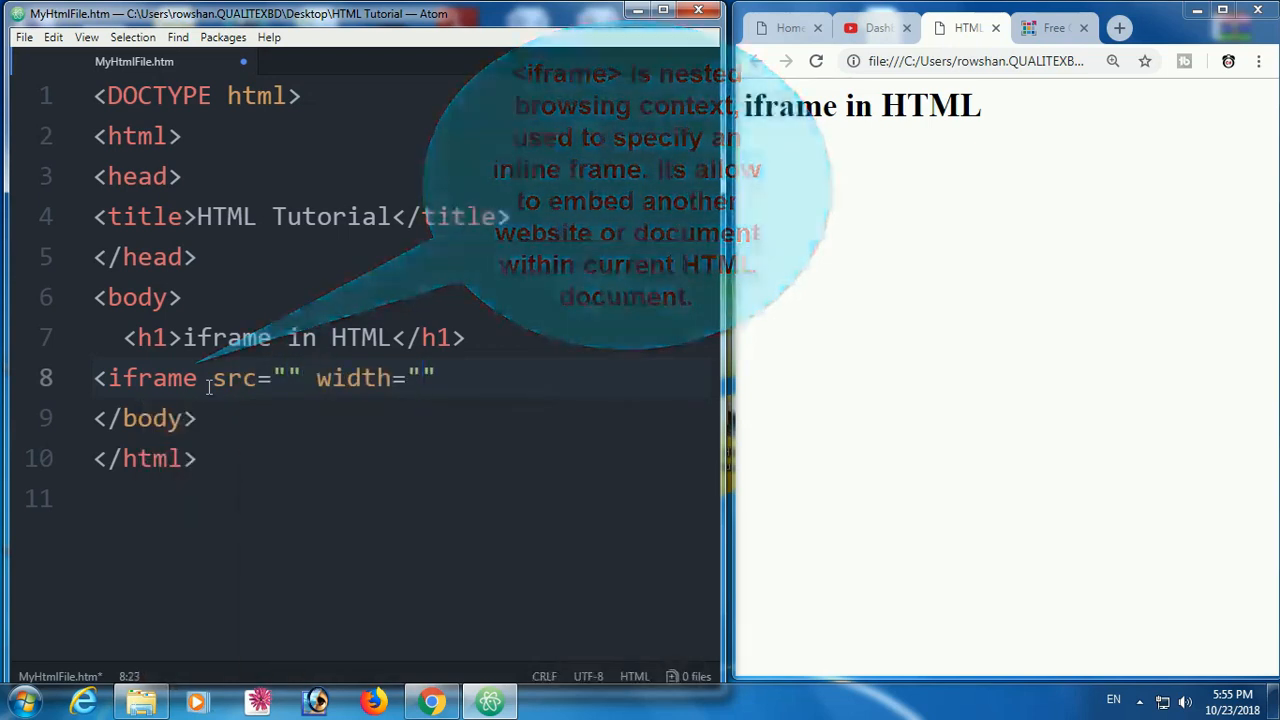
{"action": "type", "text": "7"}
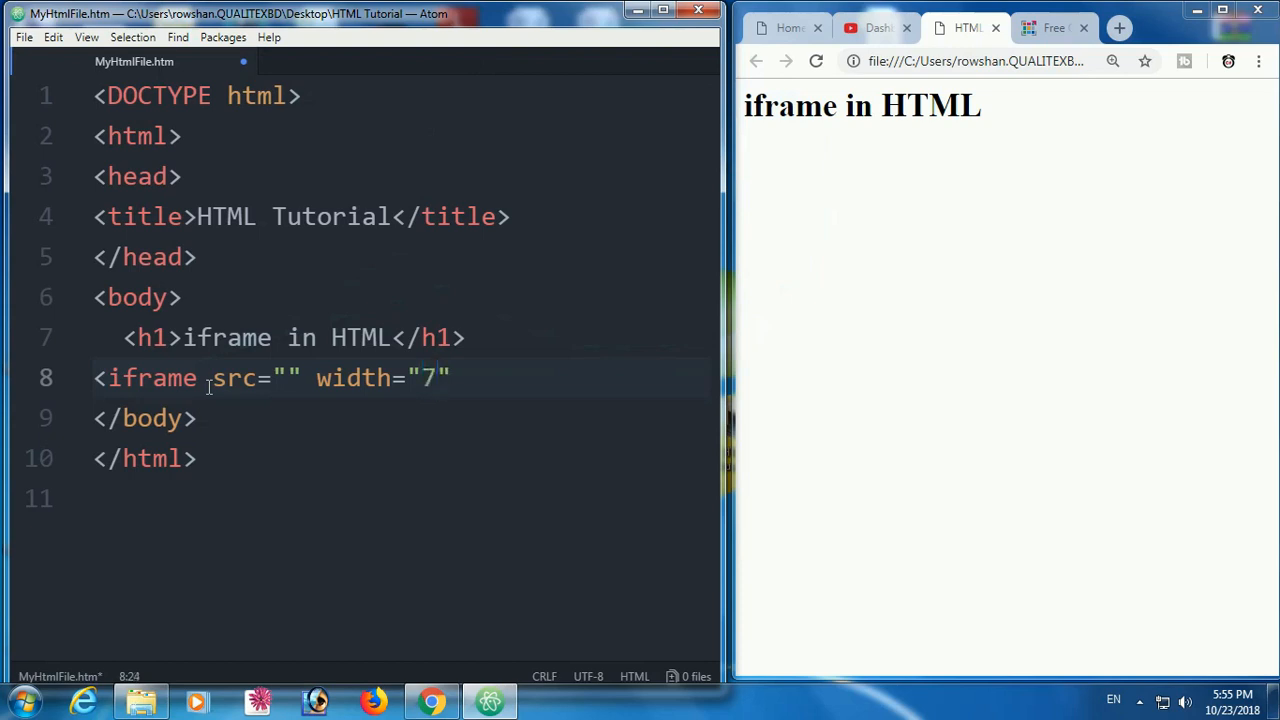
{"action": "type", "text": "00px"}
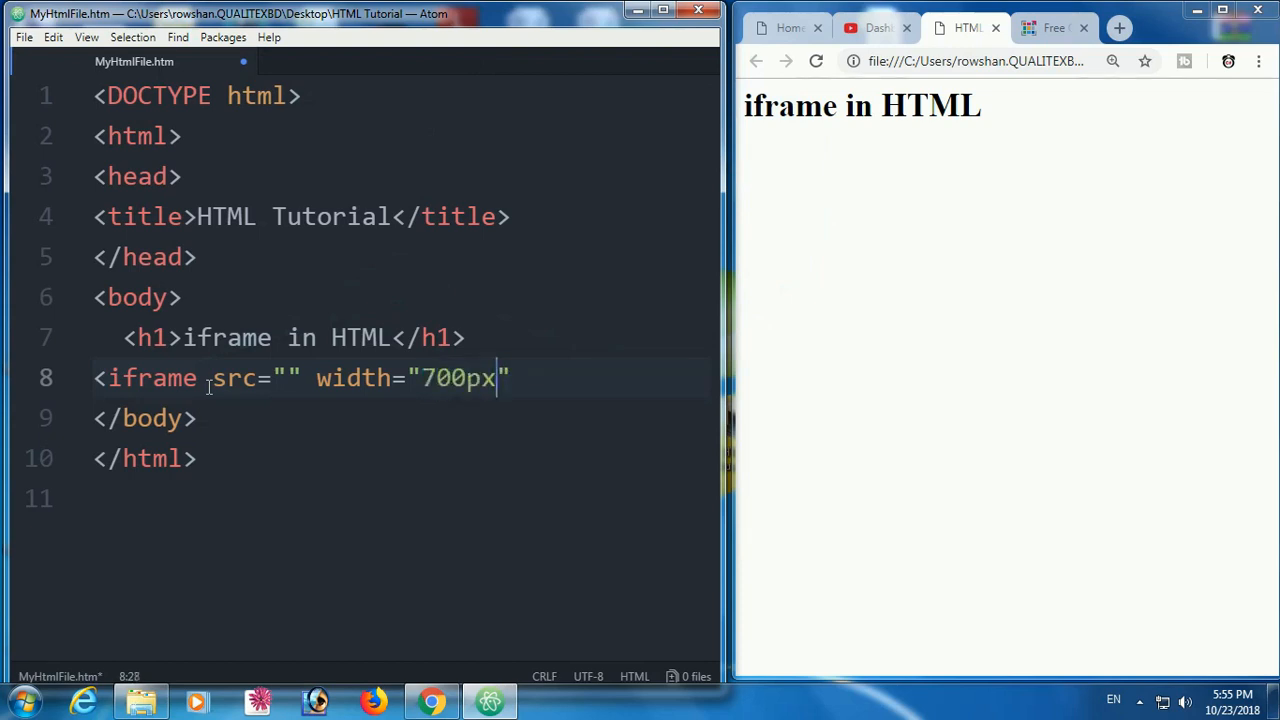
{"action": "type", "text": "\" h\""}
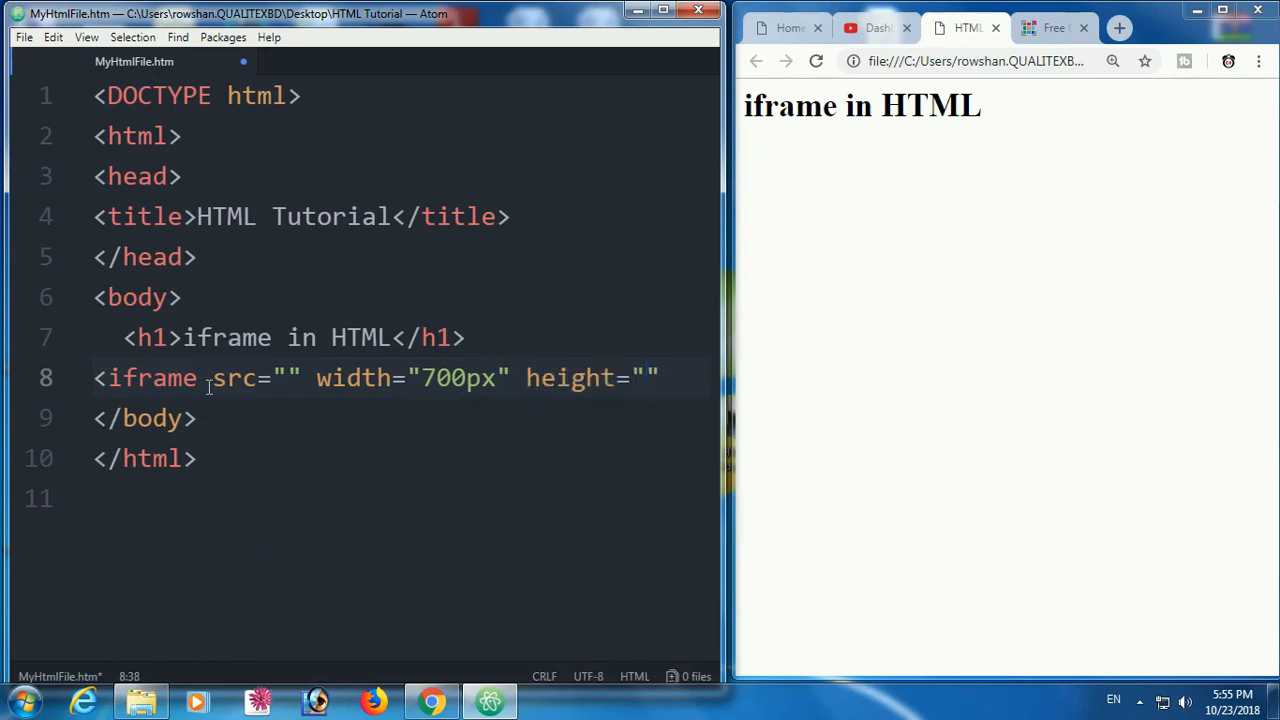
{"action": "type", "text": "500px"}
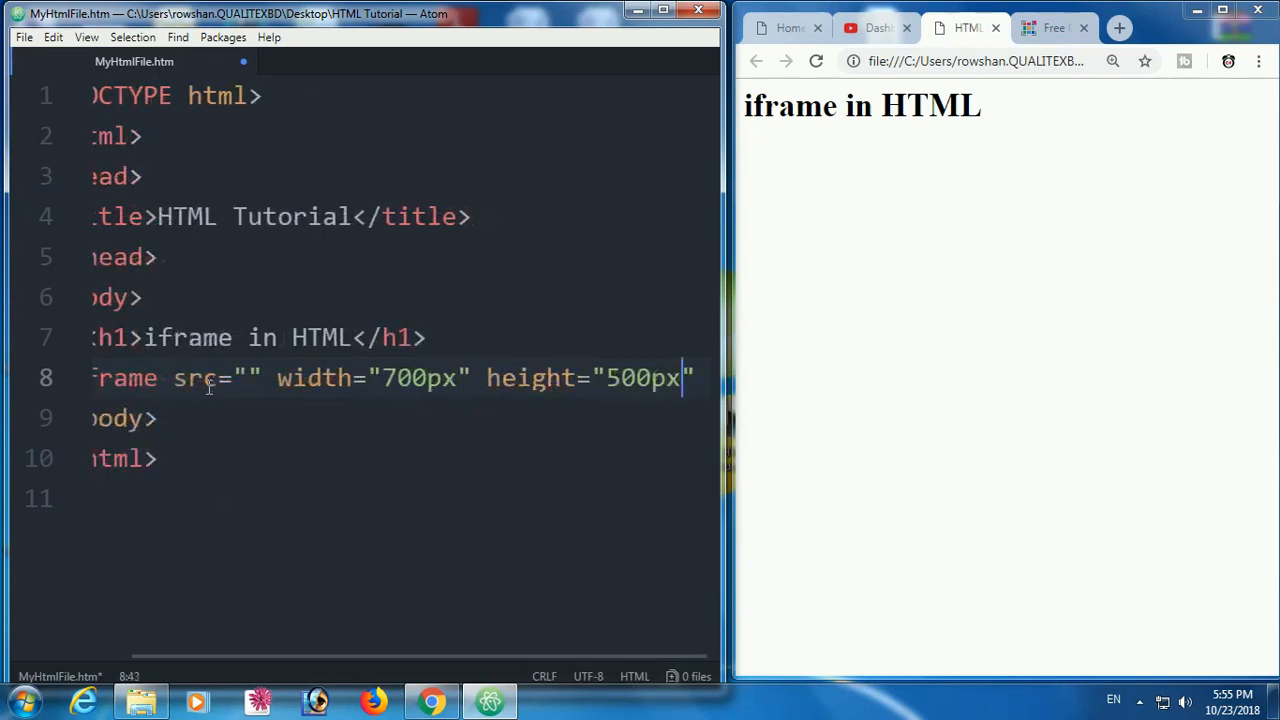
{"action": "type", "text": ">"}
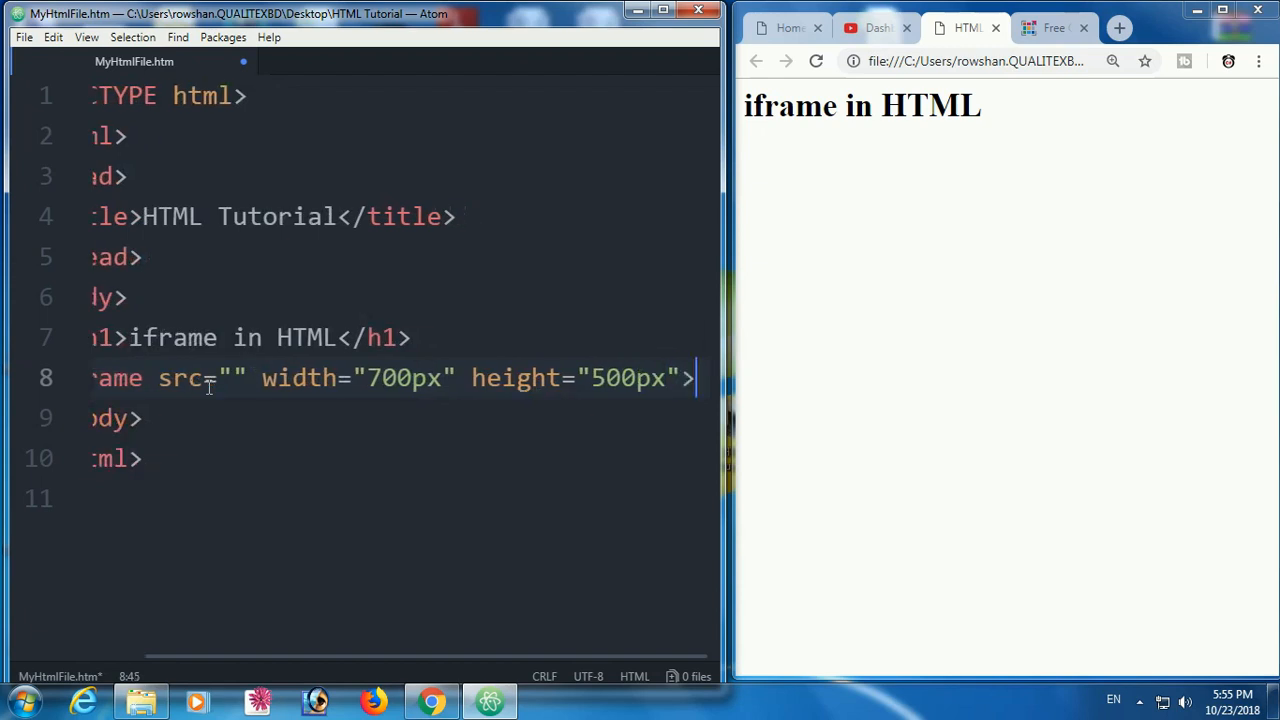
{"action": "type", "text": "</iframe>"}
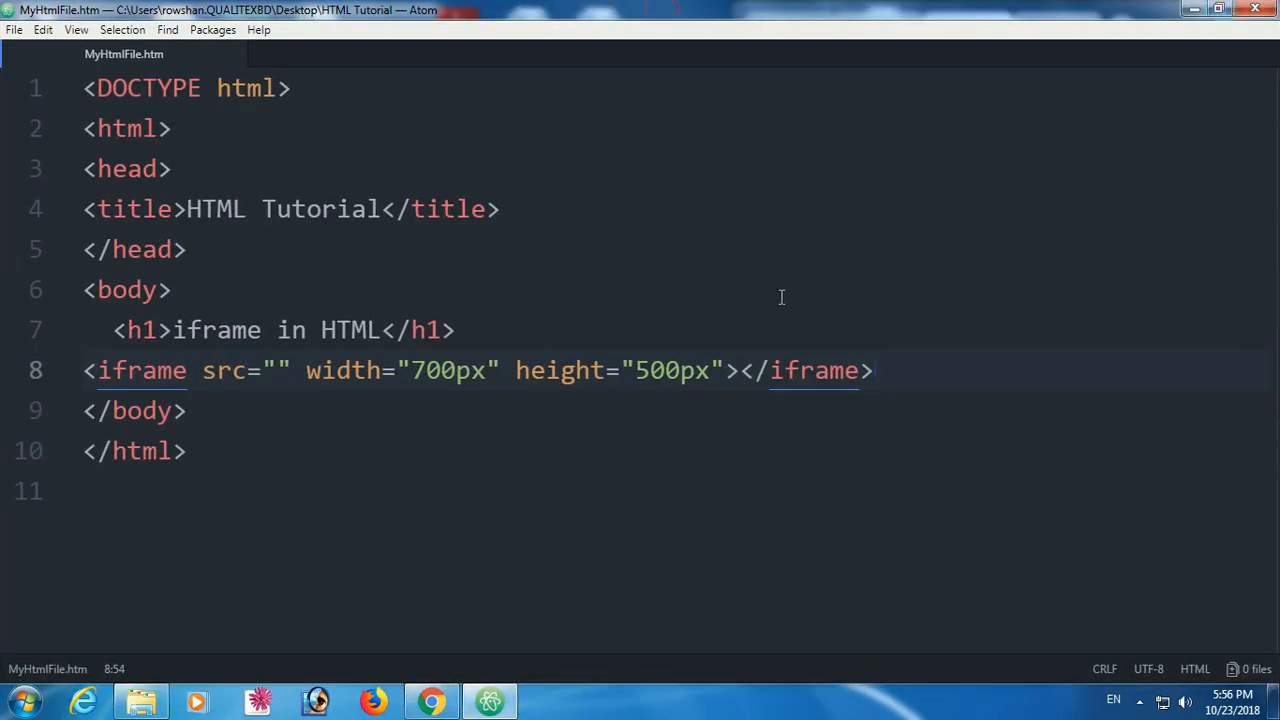
Bring Chrome forward showing the PicResize site
{"action": "left_click", "coordinate": [280, 370]}
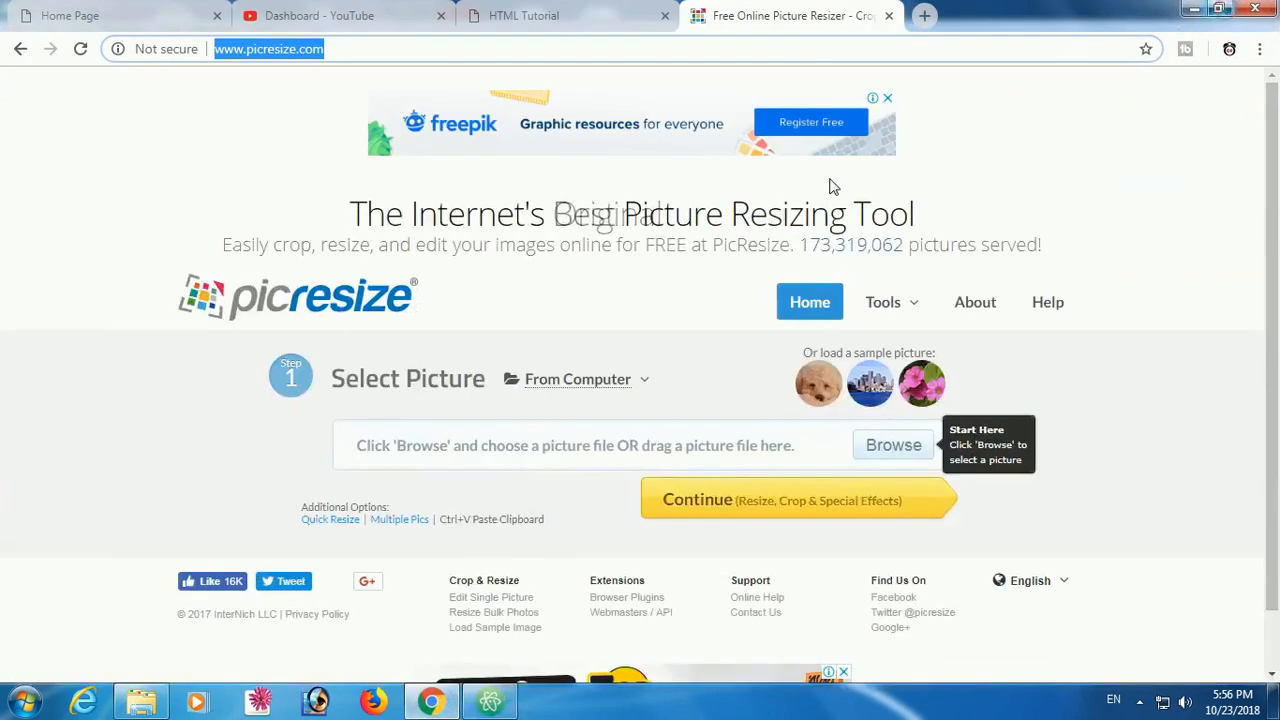
Reload the HTML Tutorial page and scroll around the embedded PicResize frame
{"action": "left_click", "coordinate": [527, 16]}
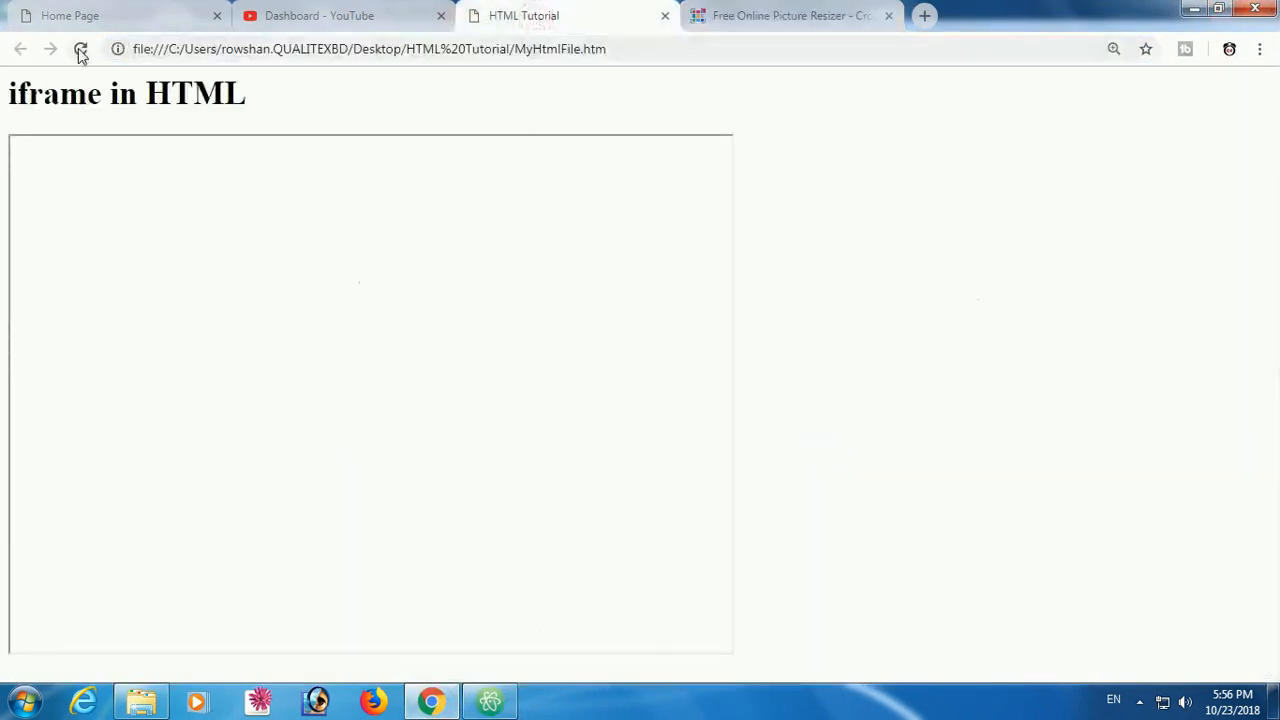
{"action": "left_click", "coordinate": [80, 47]}
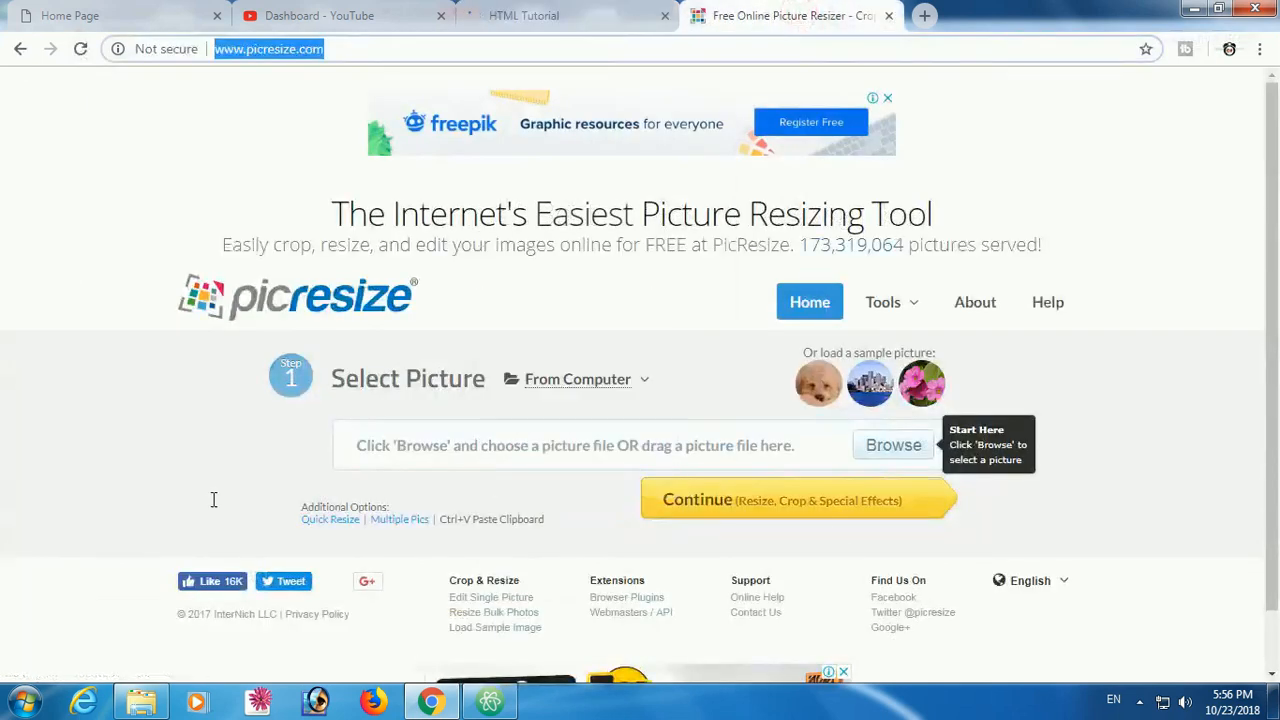
{"action": "left_click", "coordinate": [537, 15]}
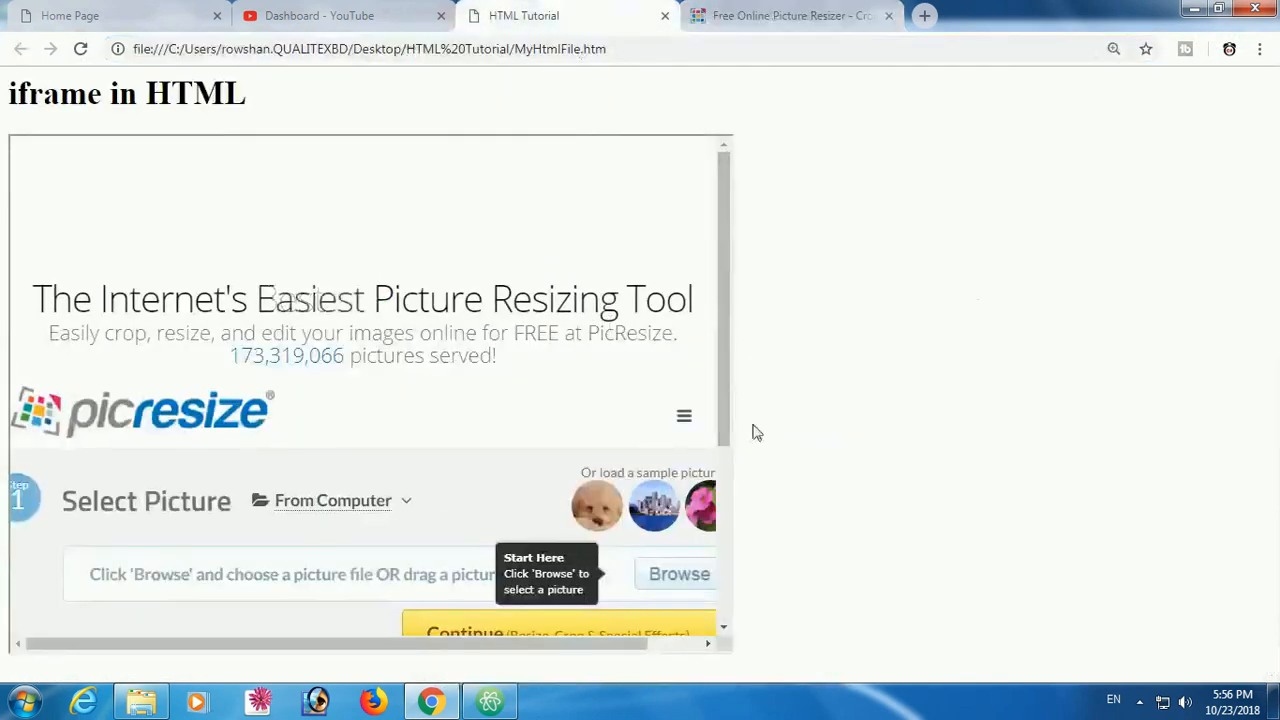
{"action": "scroll", "scroll_direction": "right", "scroll_amount": 3}
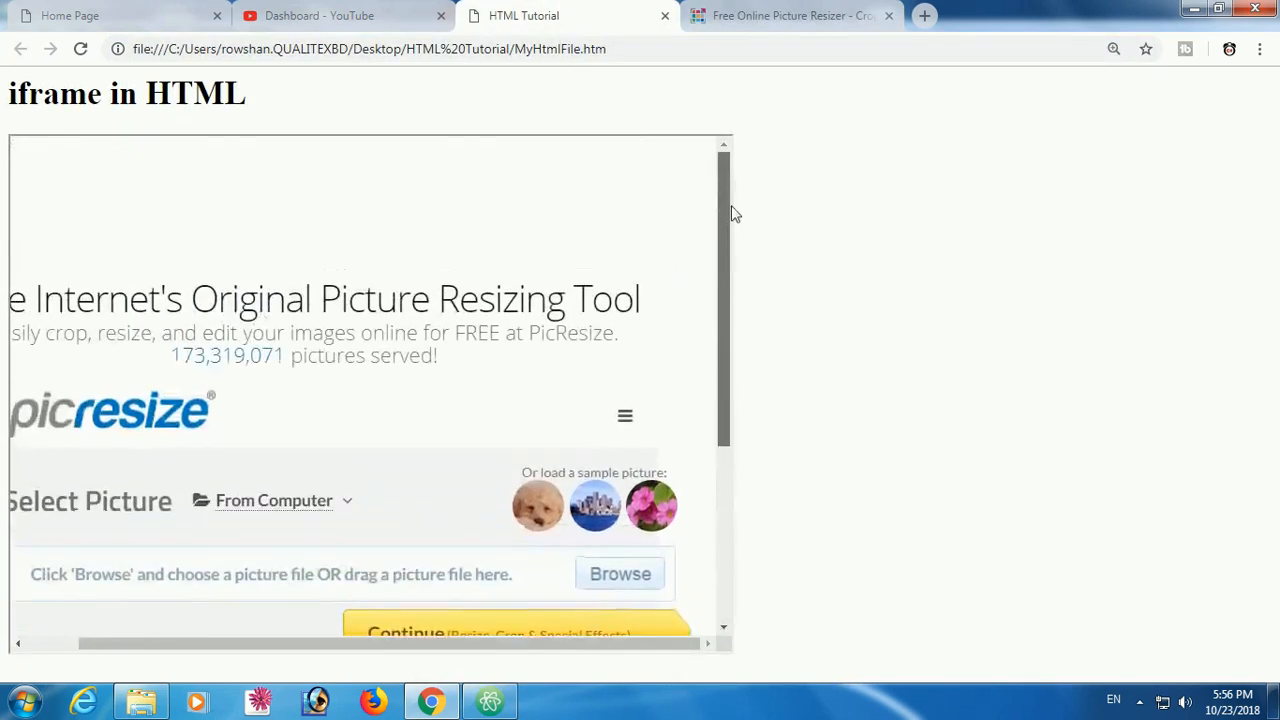
{"action": "scroll", "scroll_direction": "down", "scroll_amount": 3}
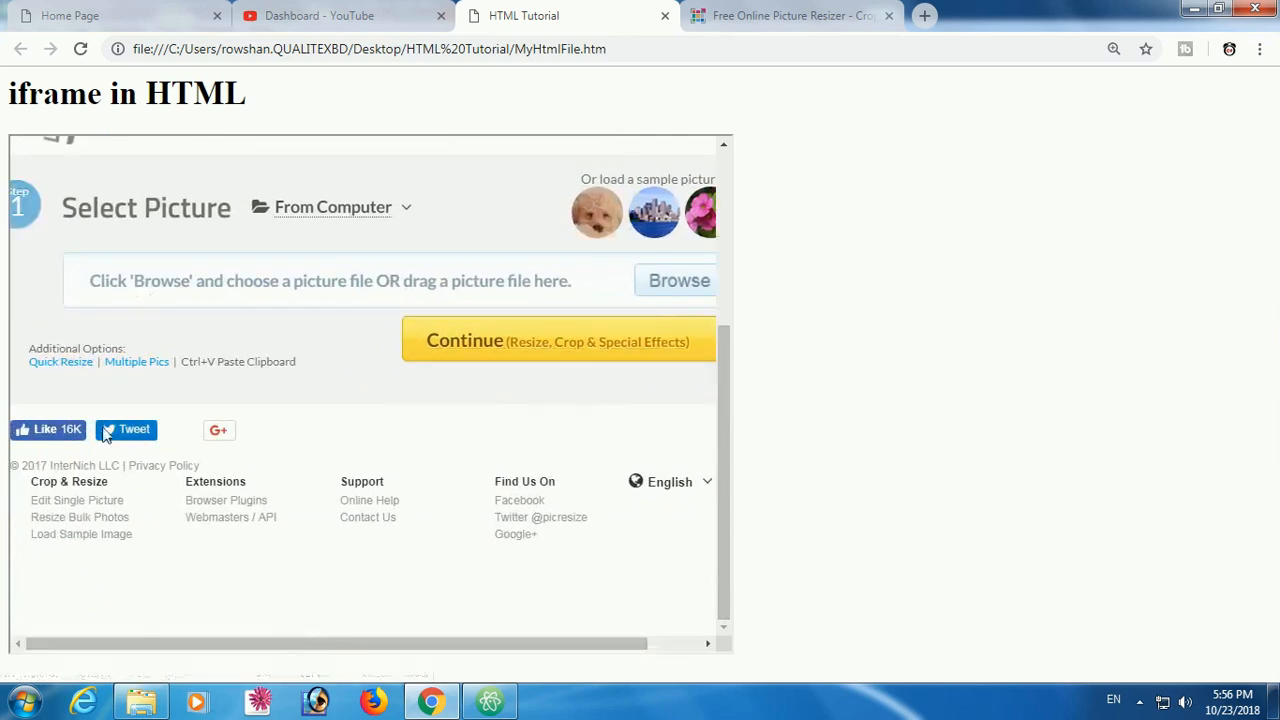
{"action": "left_click", "coordinate": [333, 207]}
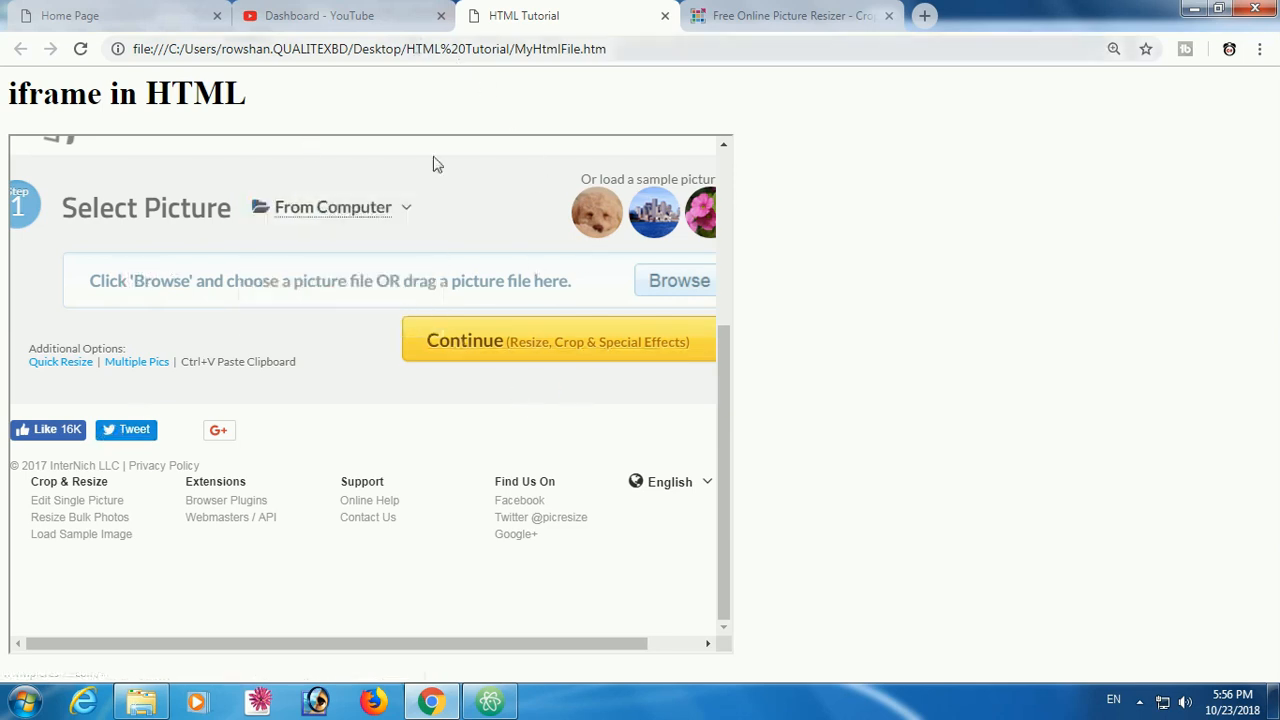
{"action": "left_click", "coordinate": [486, 702]}
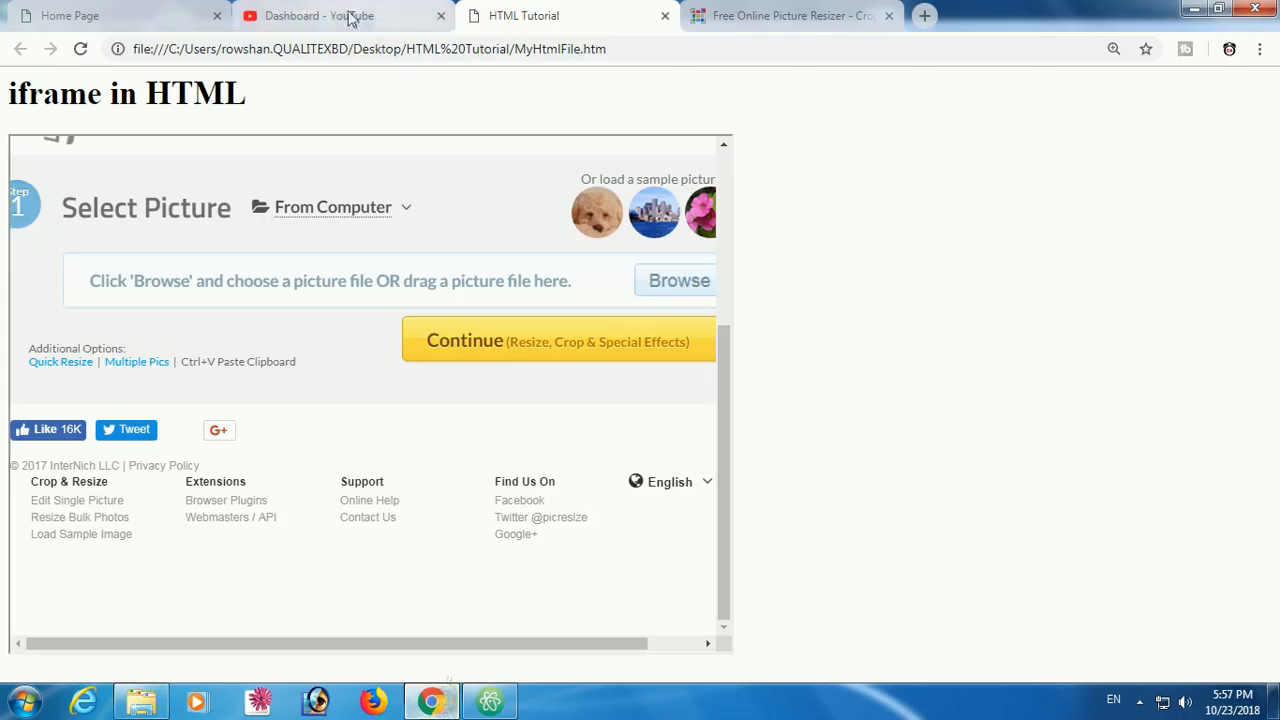
Open the background-image video's watch page from the YouTube dashboard and copy its URL
{"action": "left_click", "coordinate": [345, 16]}
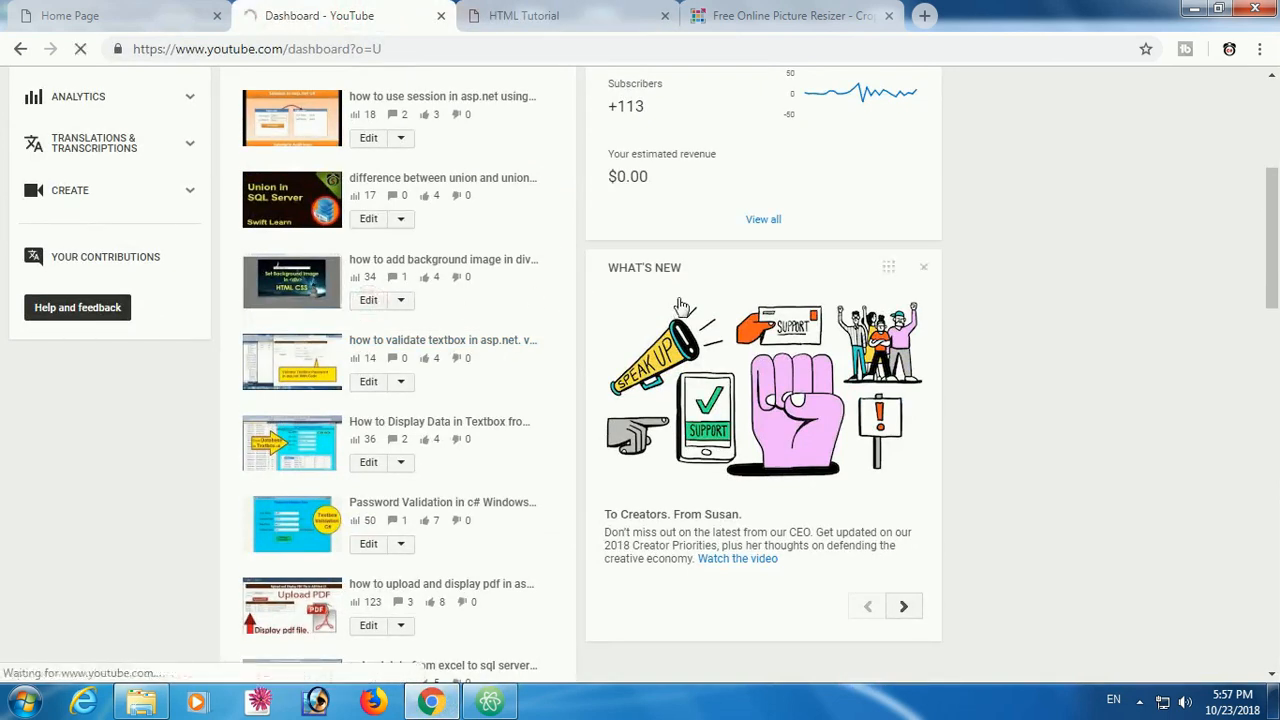
{"action": "left_click", "coordinate": [368, 300]}
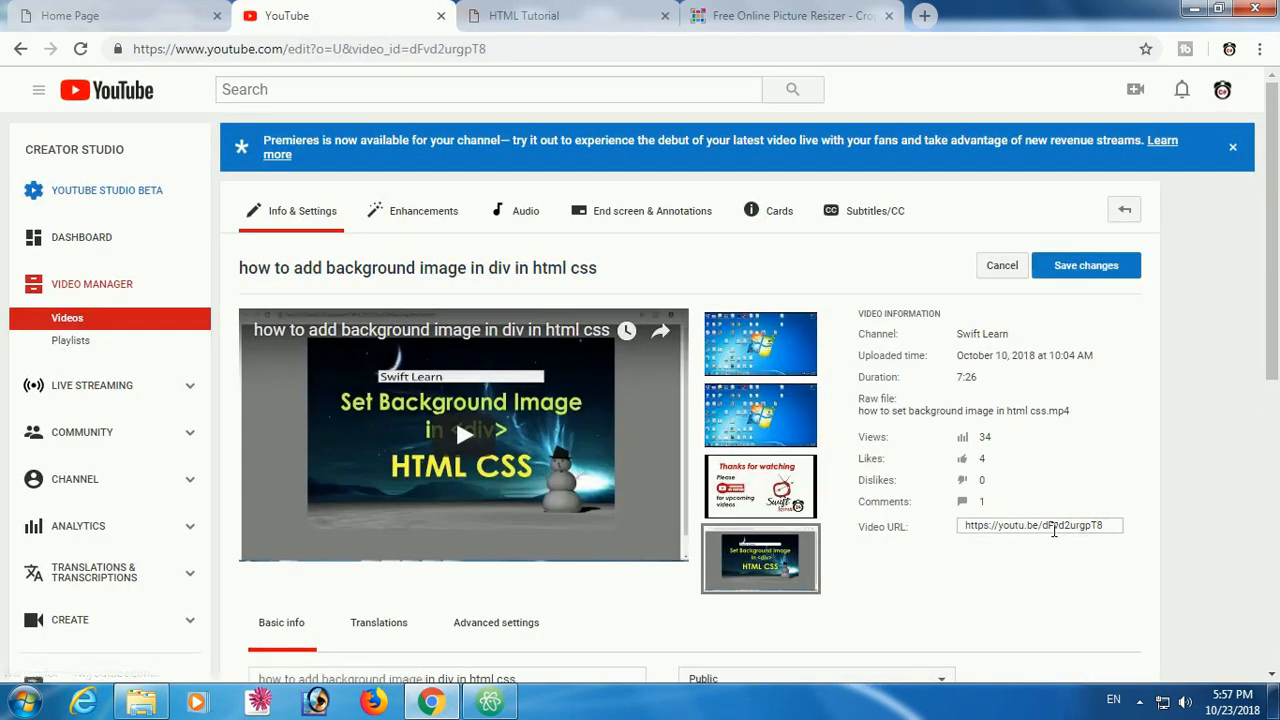
{"action": "left_click", "coordinate": [526, 210]}
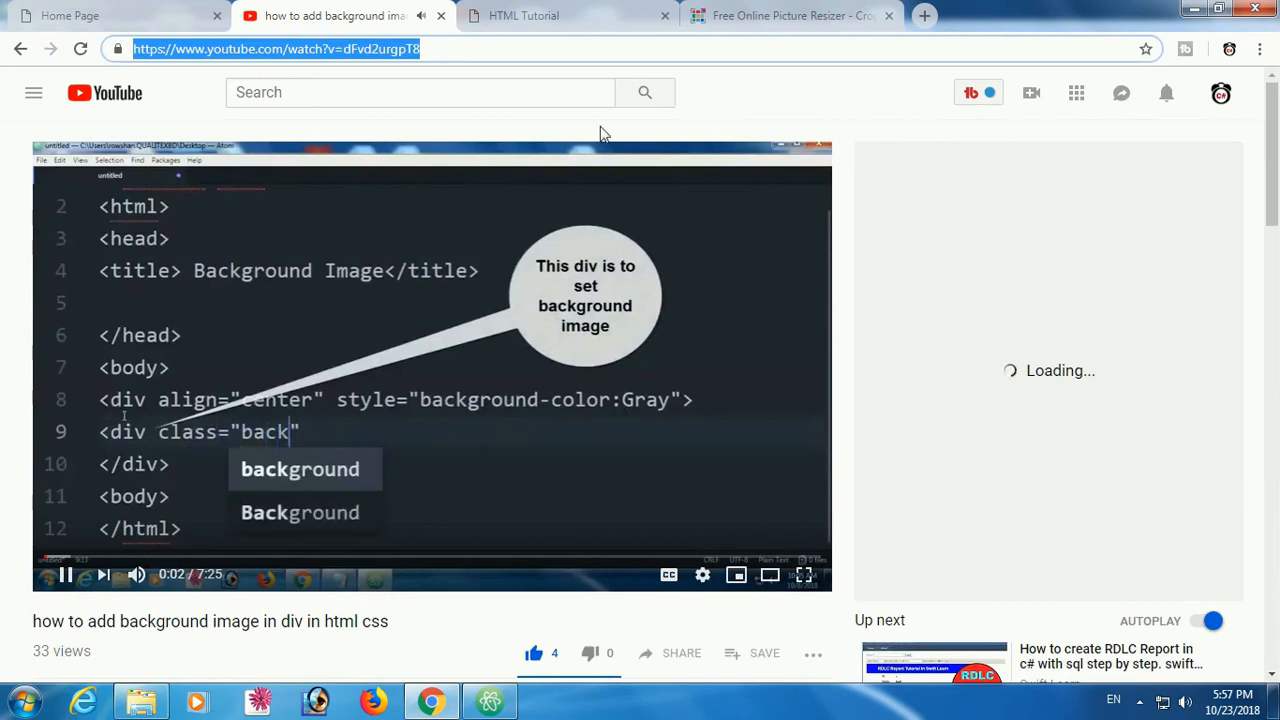
{"action": "right_click", "coordinate": [300, 48]}
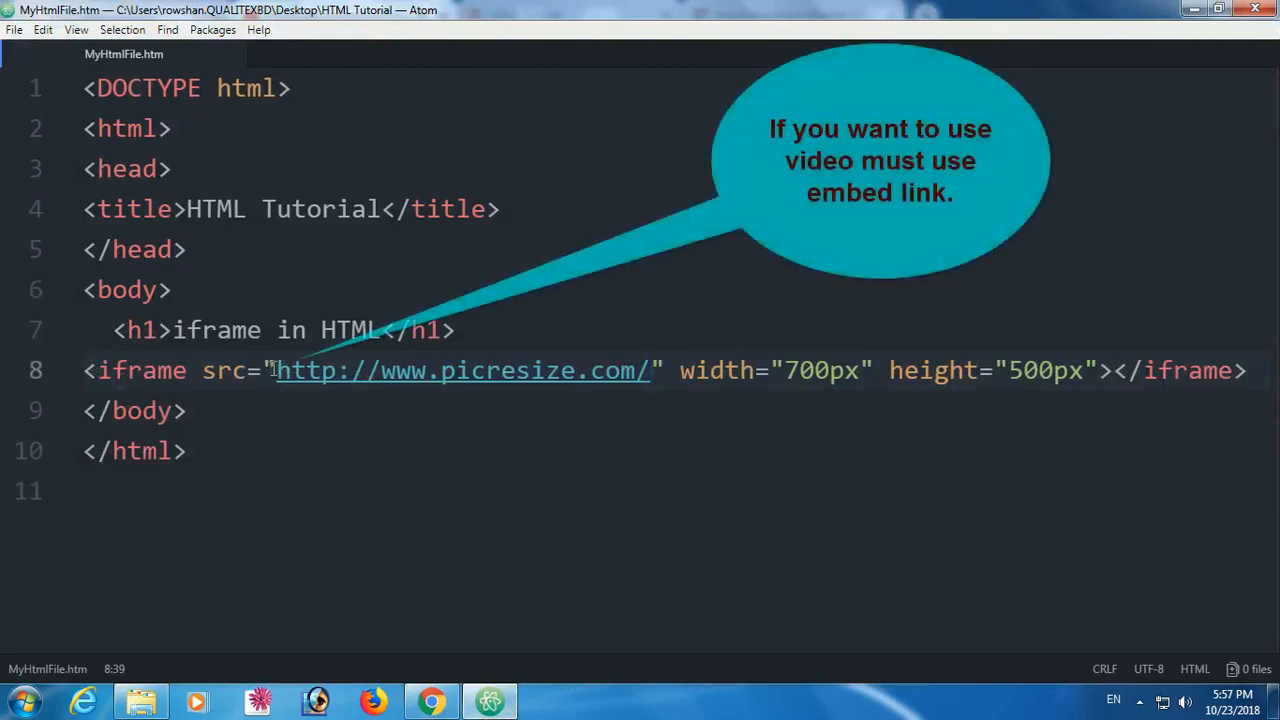
{"action": "type", "text": "https://www.youtube.com/watch?v=dFvd2urgpT8"}
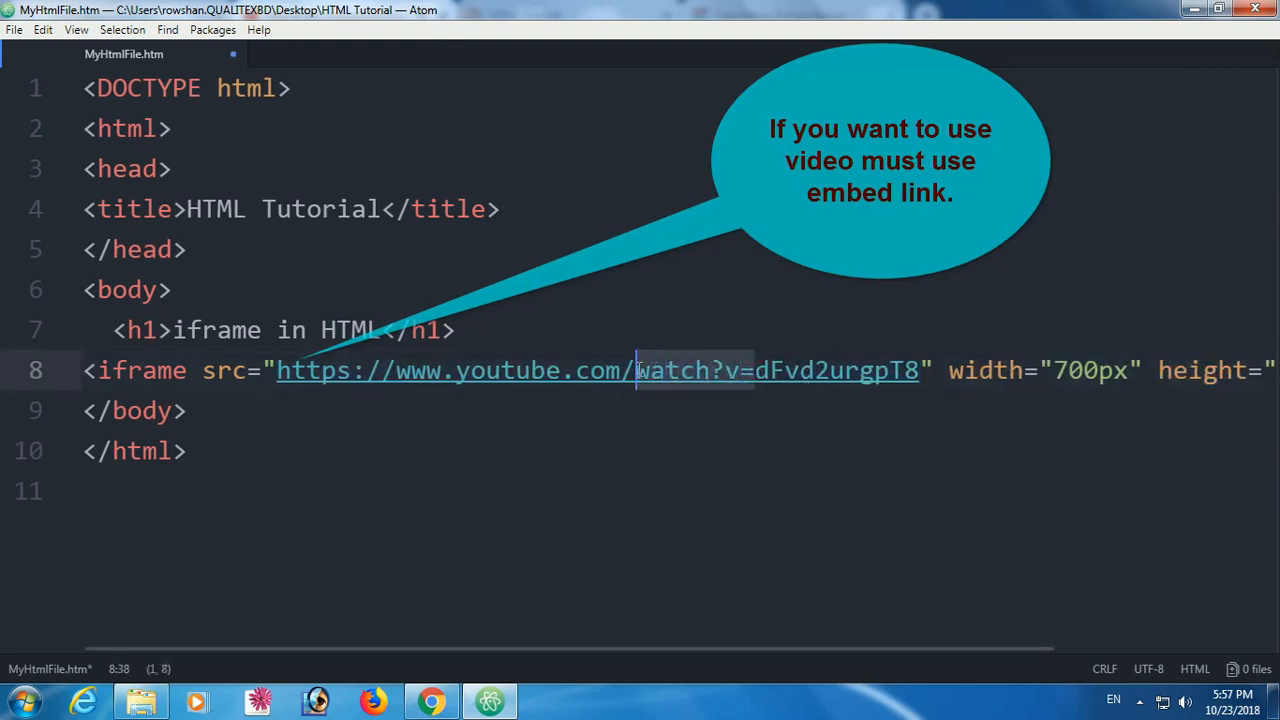
{"action": "type", "text": "embed"}
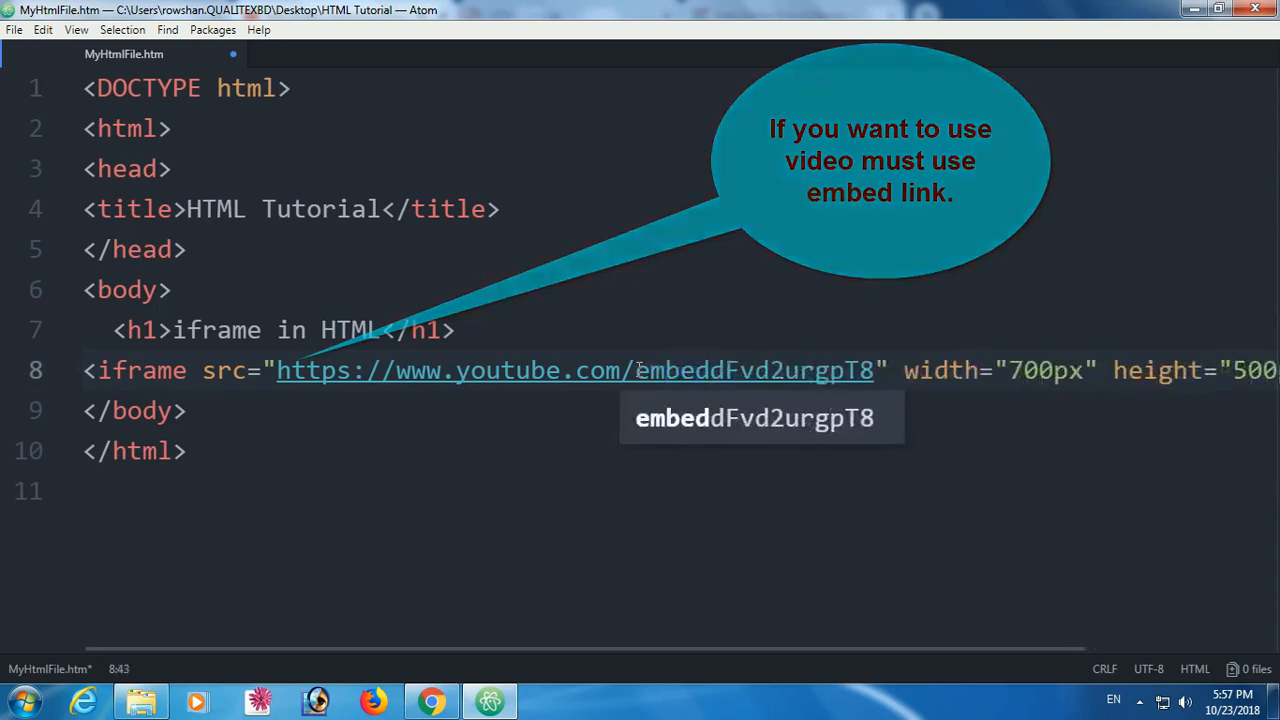
{"action": "type", "text": "/"}
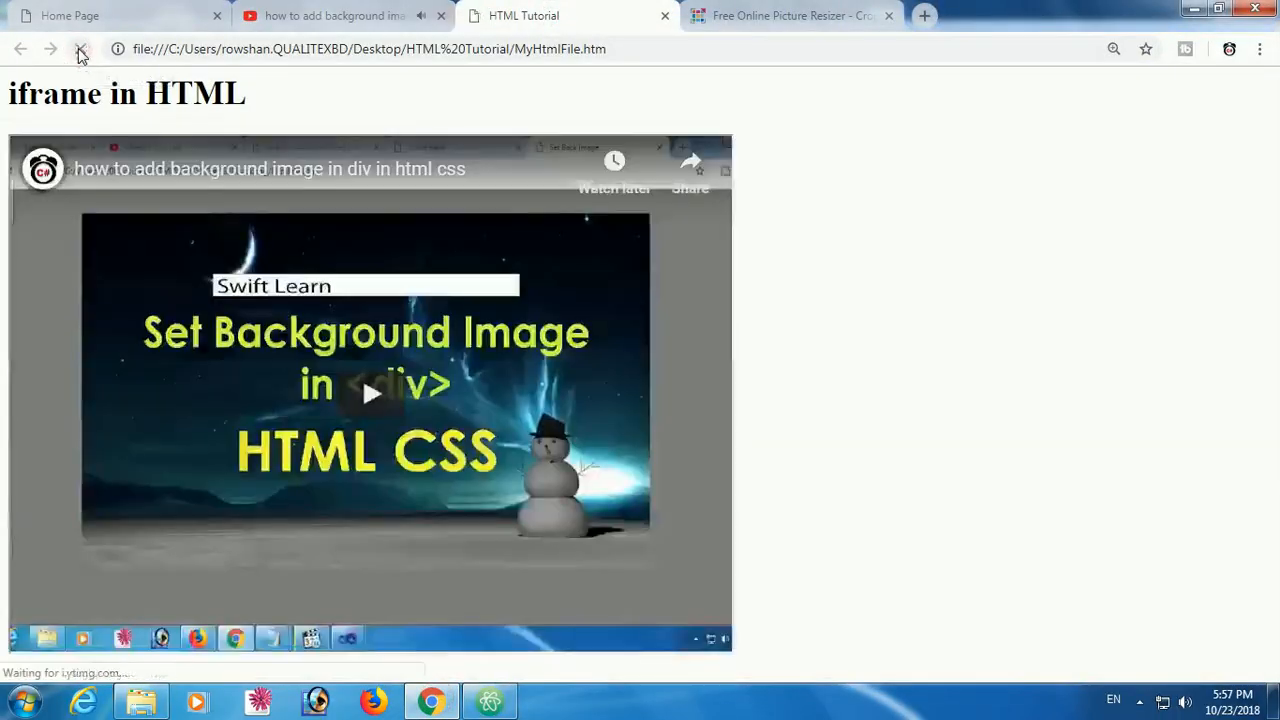
Reload the HTML Tutorial page to display the embedded YouTube video
{"action": "left_click", "coordinate": [369, 393]}
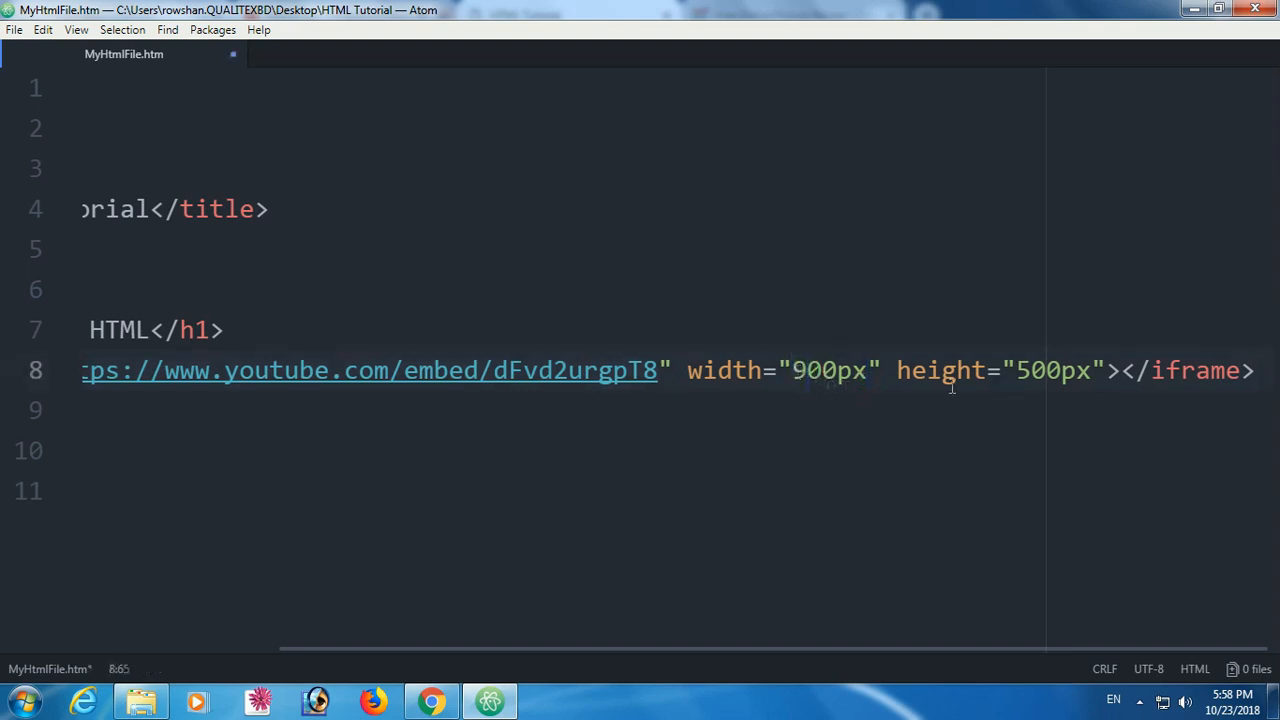
Change the iframe height from 500px to 700px
{"action": "left_click", "coordinate": [1020, 371]}
{"action": "type", "text": "7"}
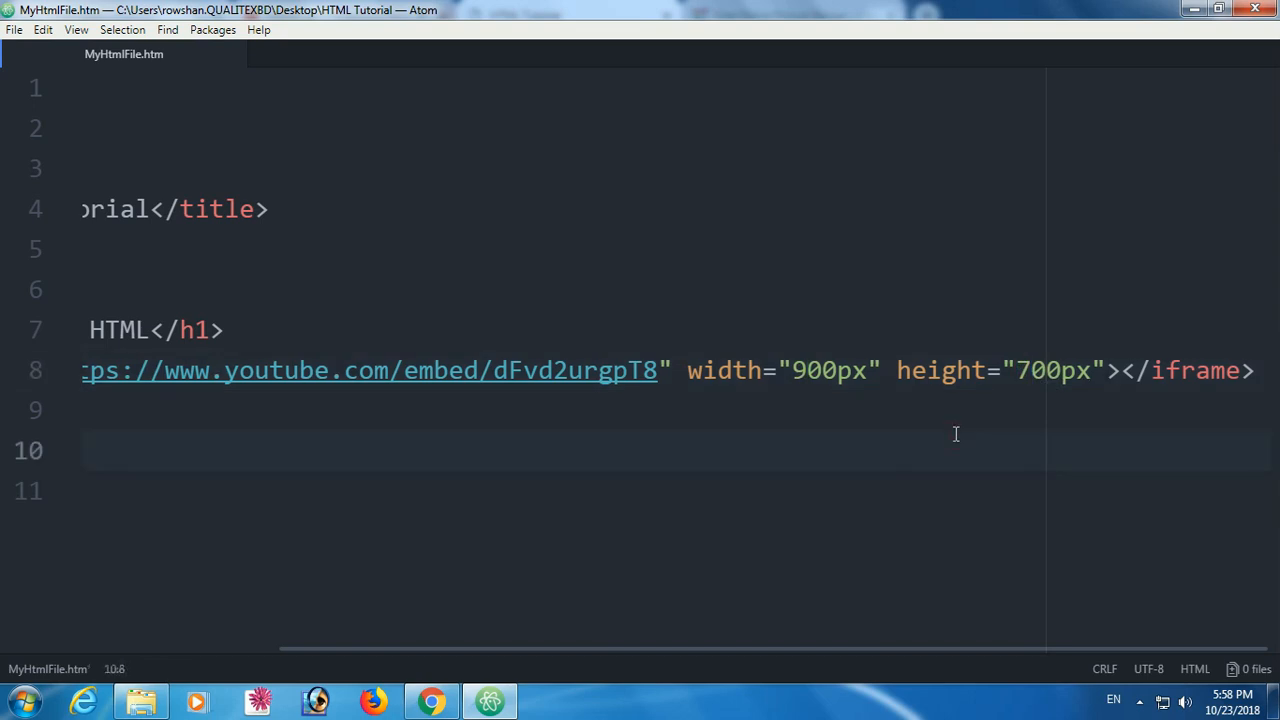
{"action": "left_click", "coordinate": [431, 701]}
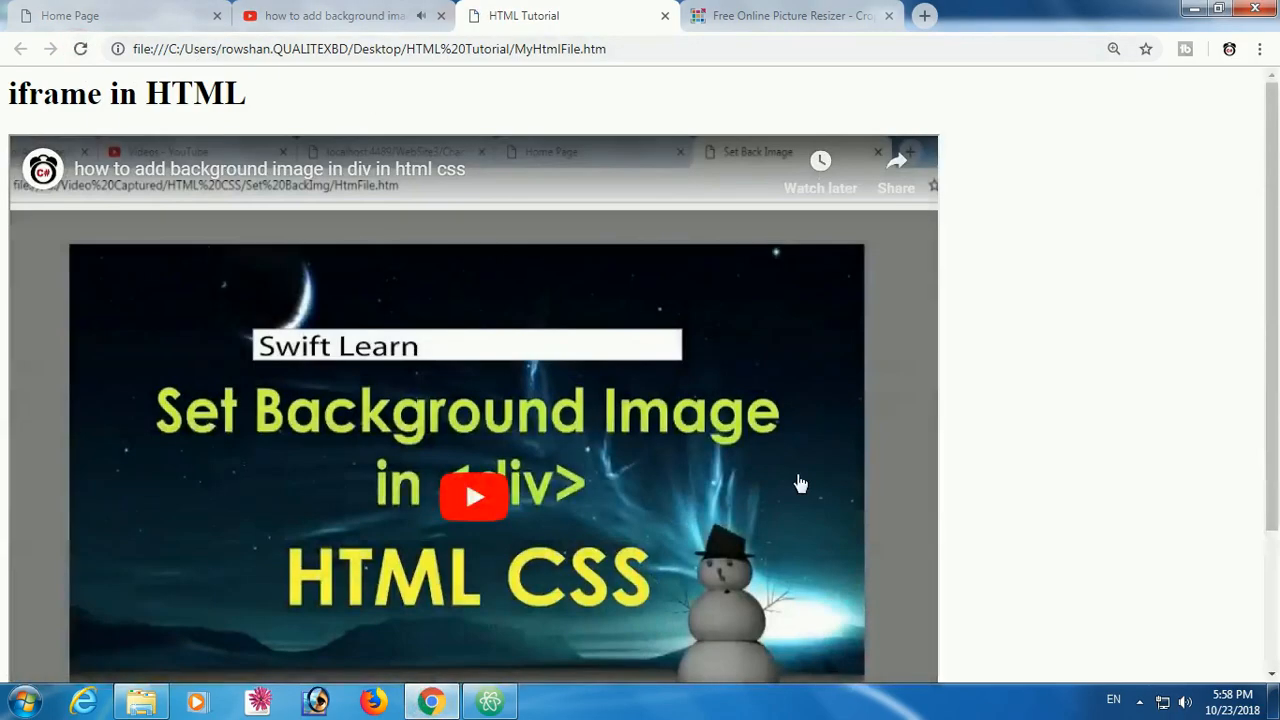
Scroll down the tutorial page to view the enlarged 900 by 700 video frame
{"action": "scroll", "scroll_direction": "down", "scroll_amount": 3}
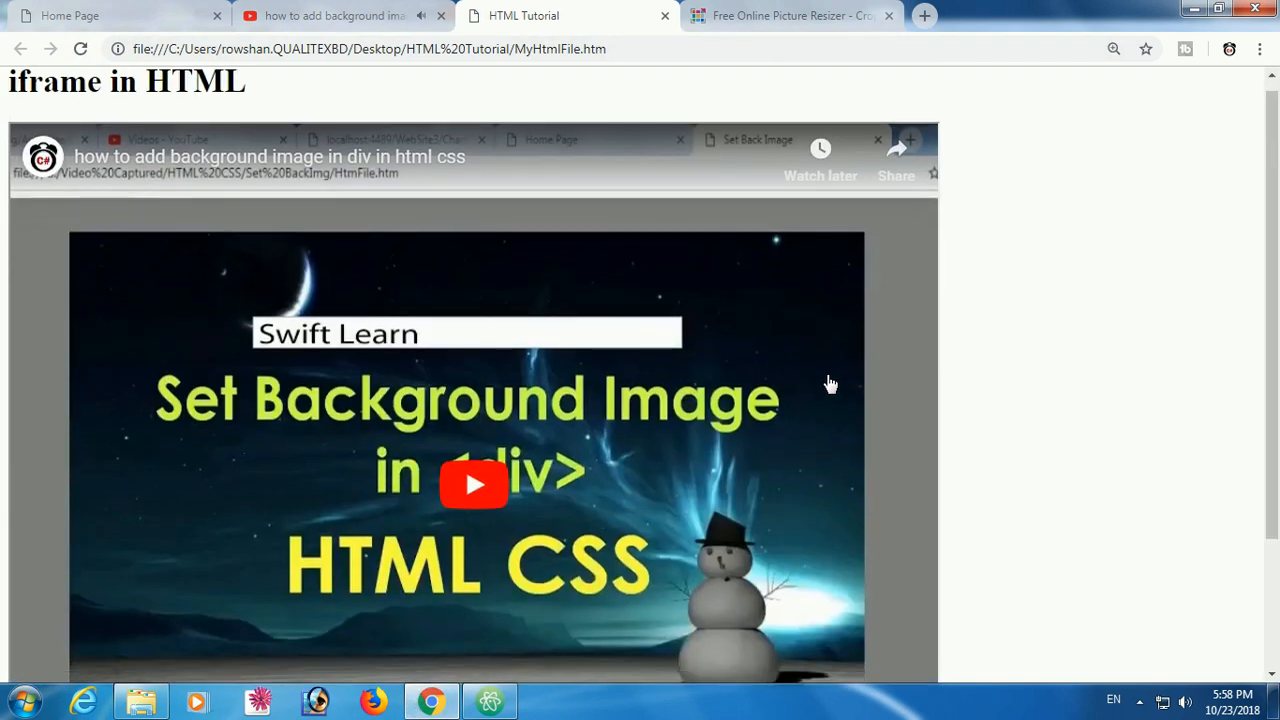
{"action": "scroll", "scroll_direction": "down", "scroll_amount": 3}
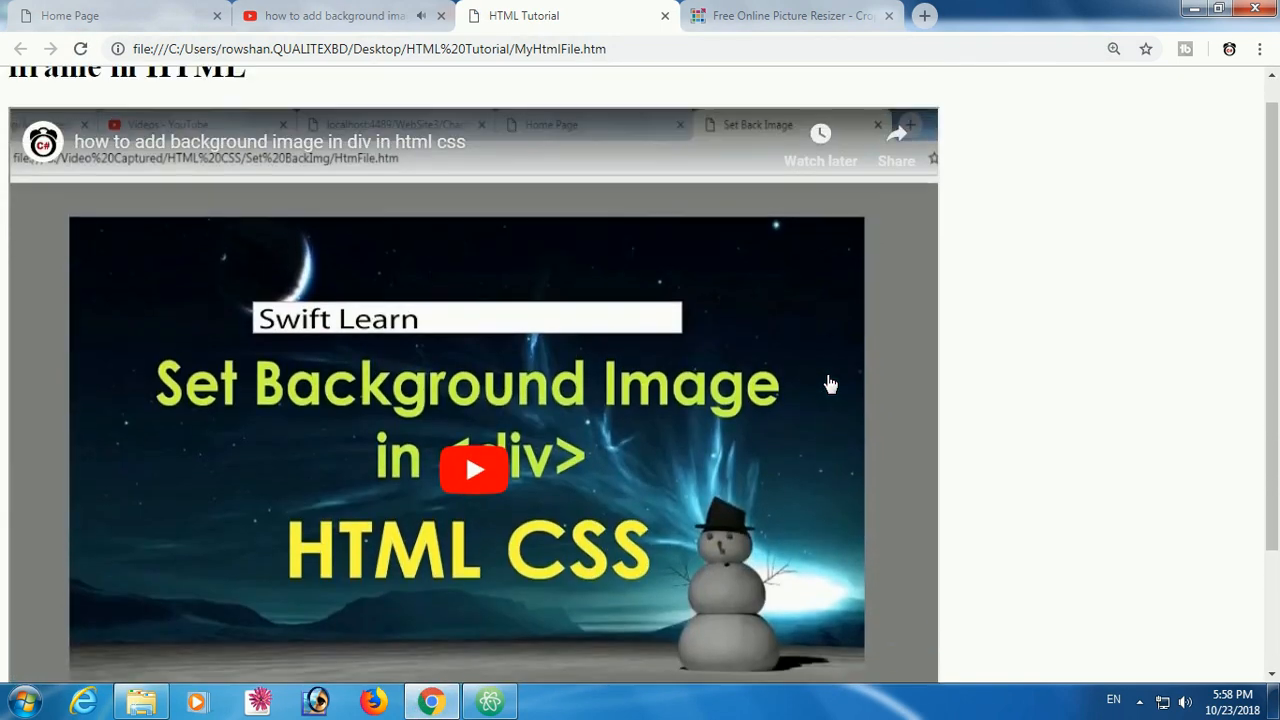